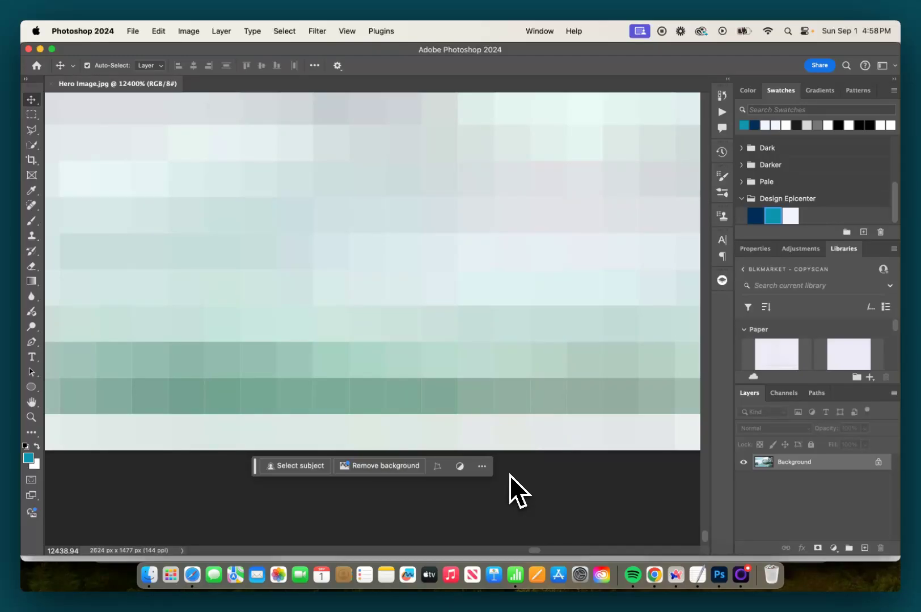
pyautogui.moveTo(196, 328)
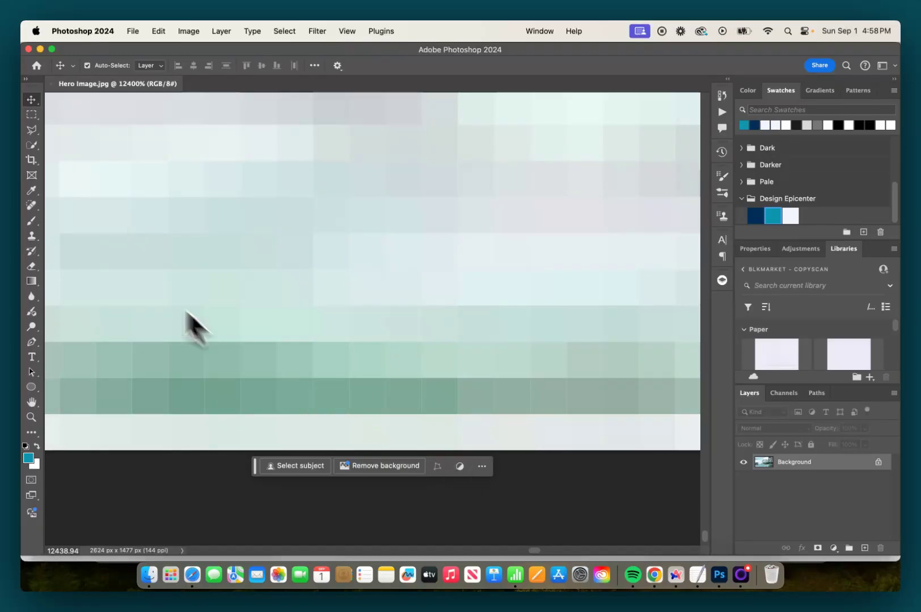
# Step: Switch to the Crop tool to begin cropping the zoomed-in hero image
pyautogui.click(31, 160)
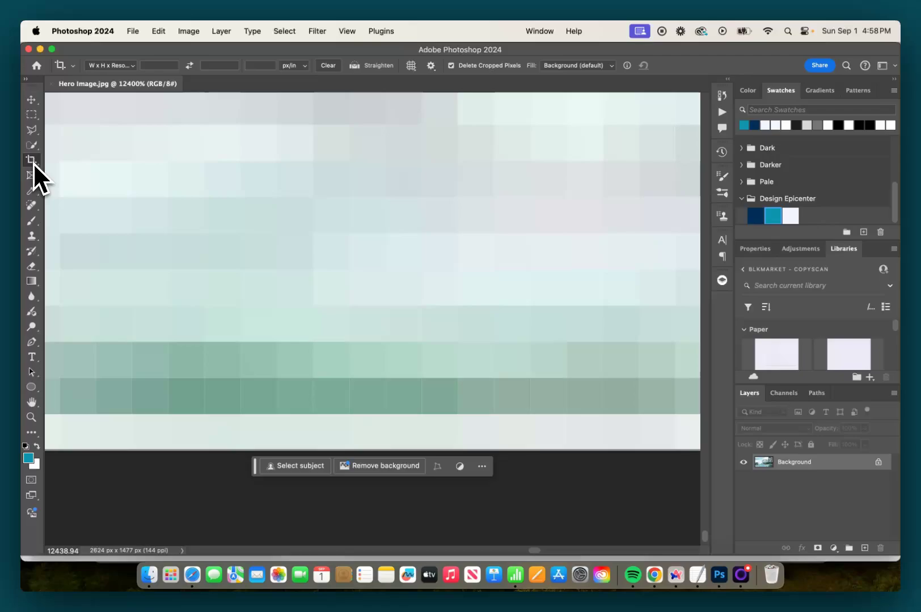
pyautogui.click(31, 159)
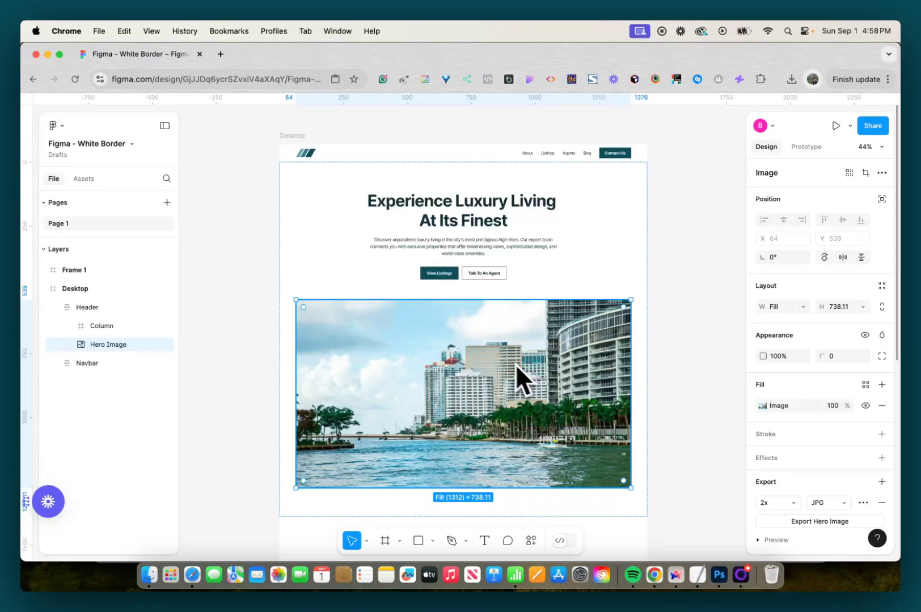
pyautogui.moveTo(563, 375)
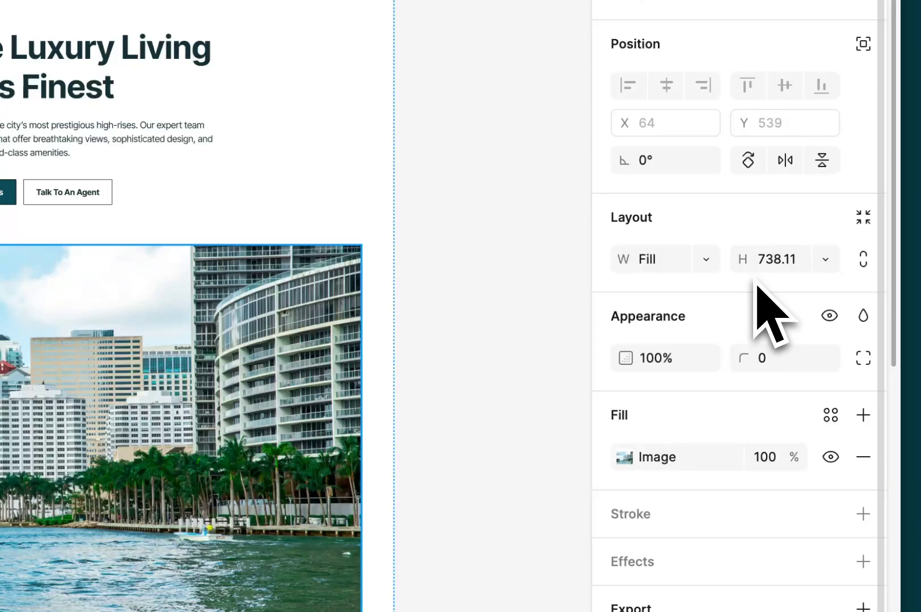
pyautogui.moveTo(781, 323)
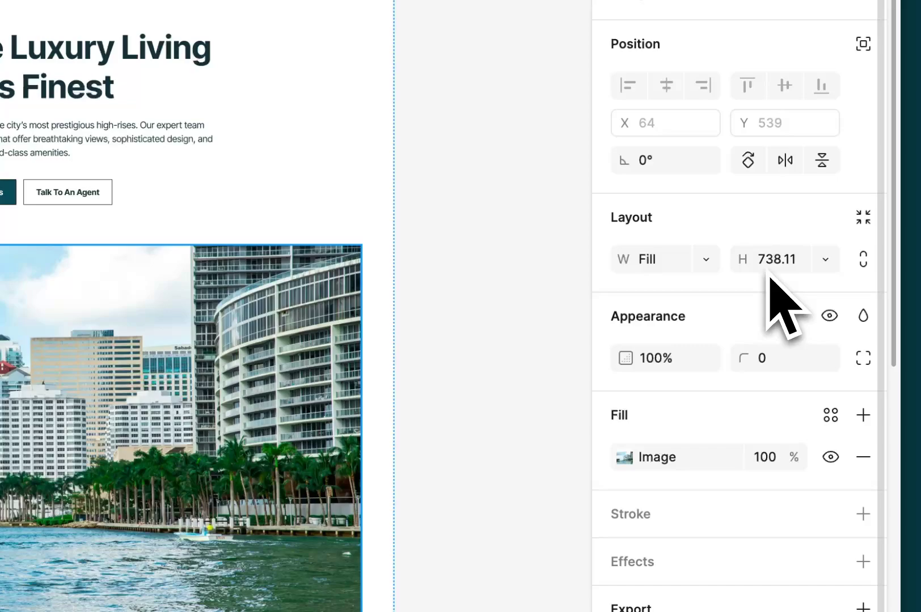
pyautogui.moveTo(781, 317)
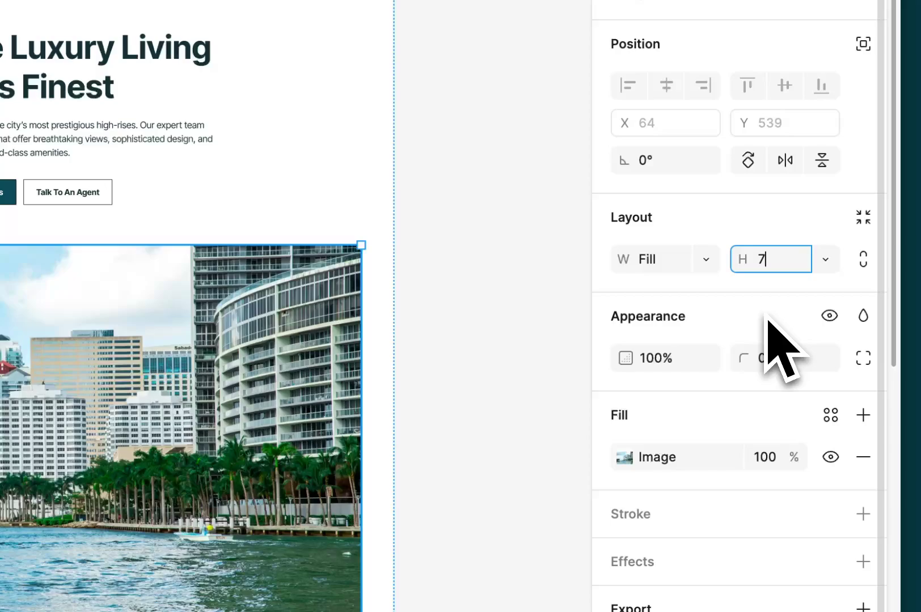
# Step: Set the Hero Image height to 739, rounding up from 738.11
pyautogui.write('739')
pyautogui.write('Hero Image')
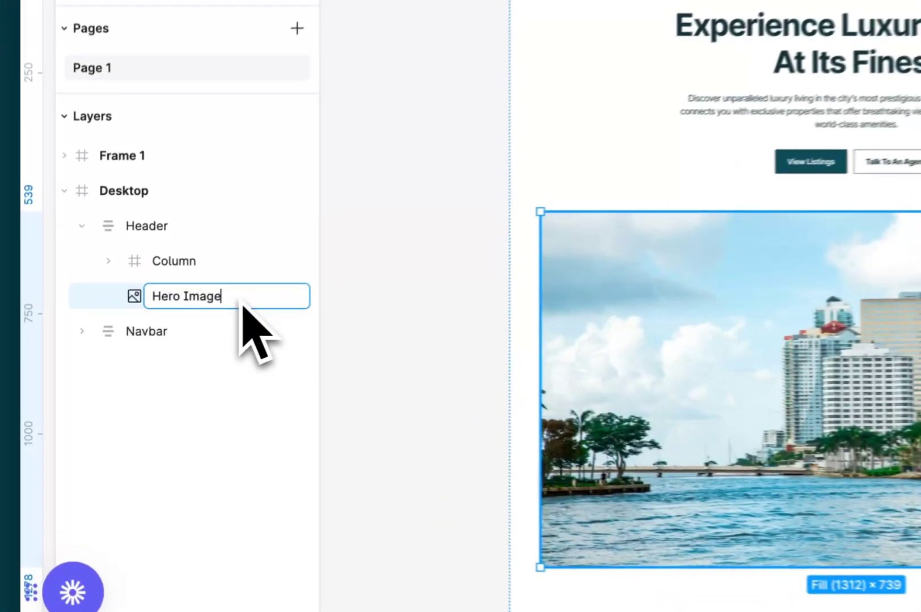
# Step: Rename the layer to "Hero Image - Who" by appending the suffix for re-export
pyautogui.write('- Who')
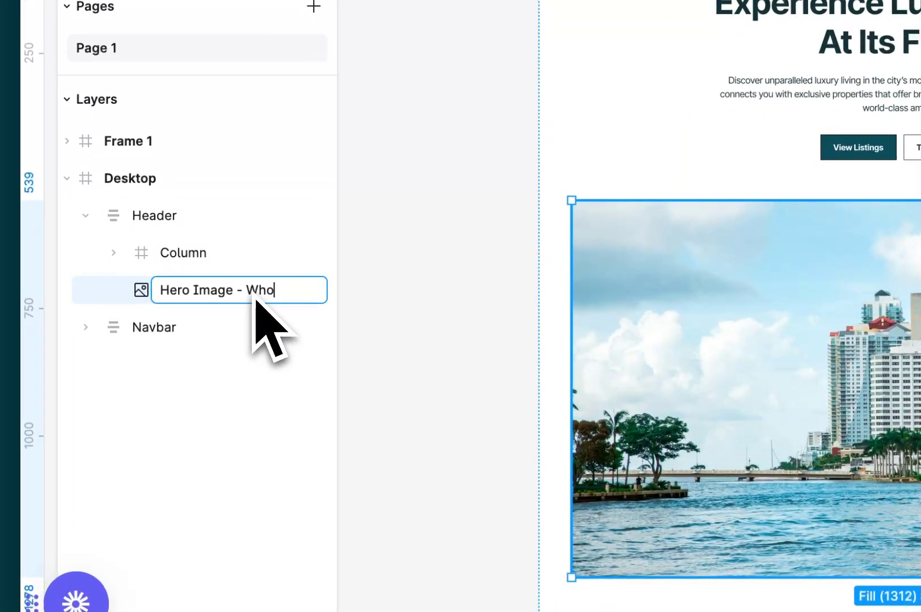